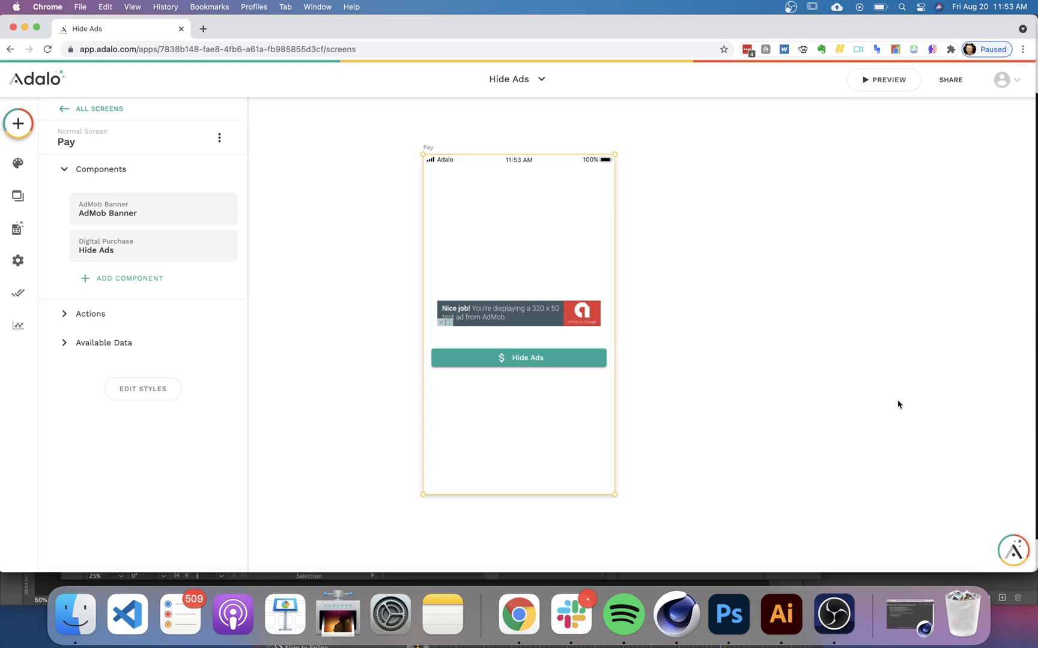
mouse_move(870, 419)
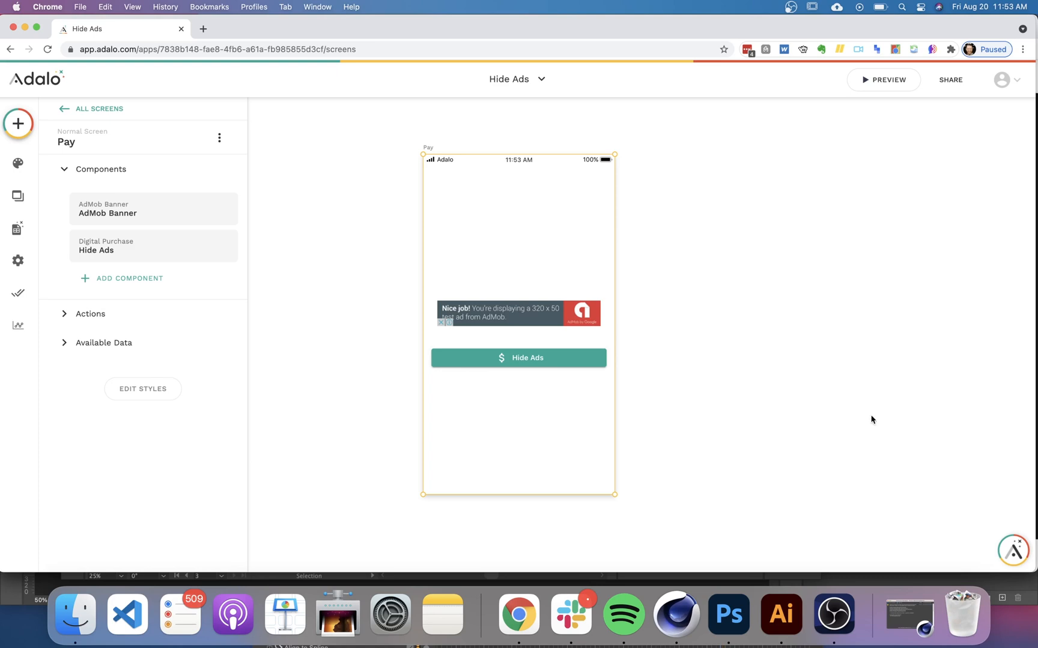
- Review the AdMob Banner and Hide Ads purchase settings and bring up the Add Component panel
left_click(152, 209)
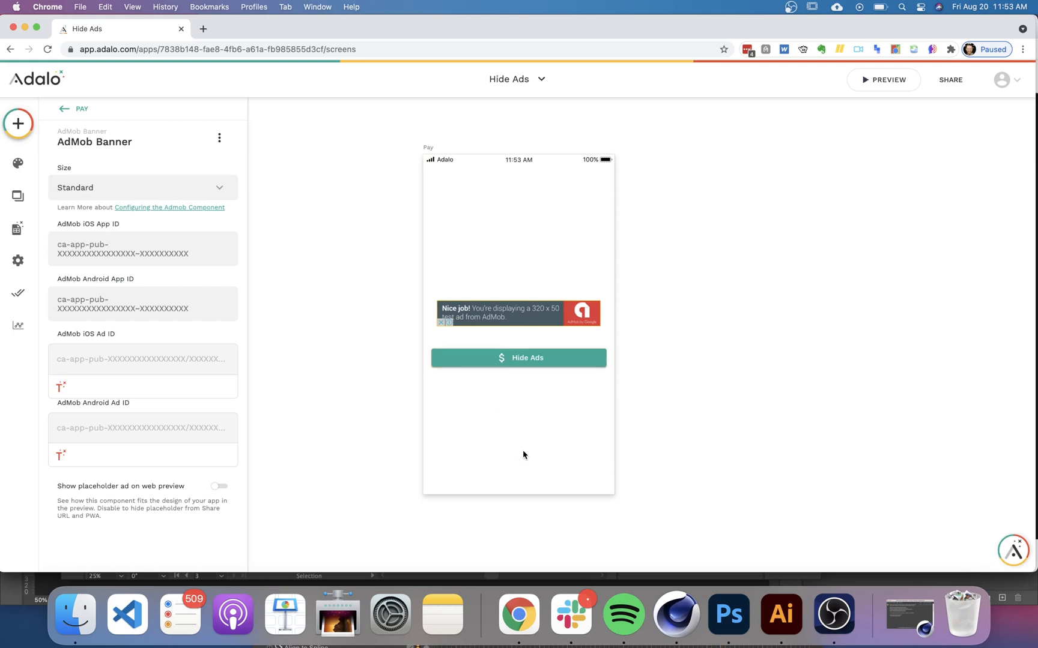
left_click(518, 358)
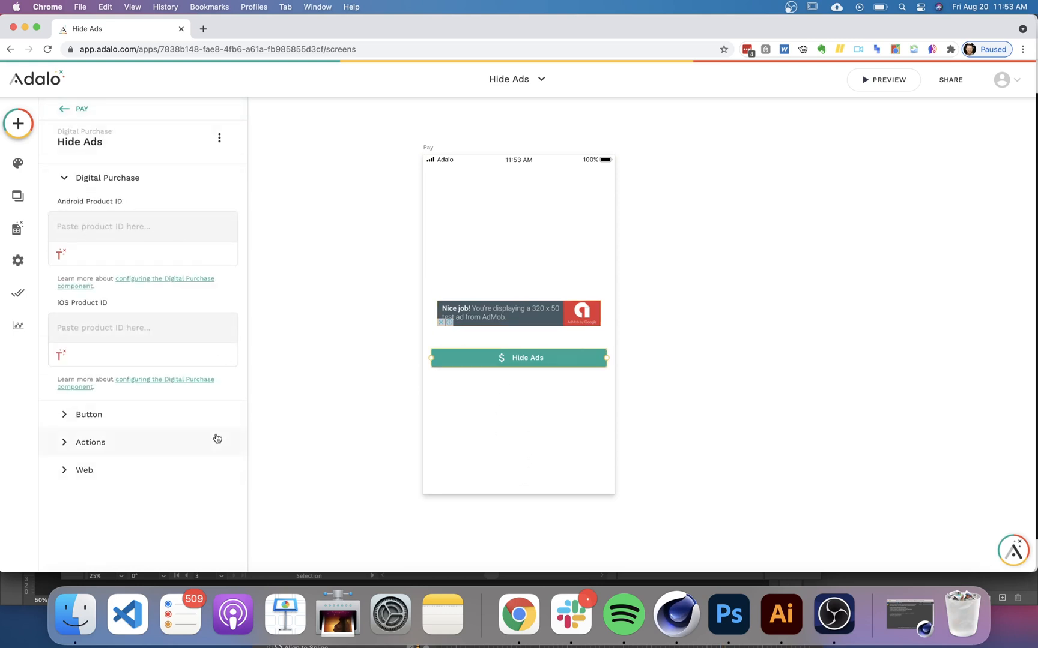
left_click(18, 163)
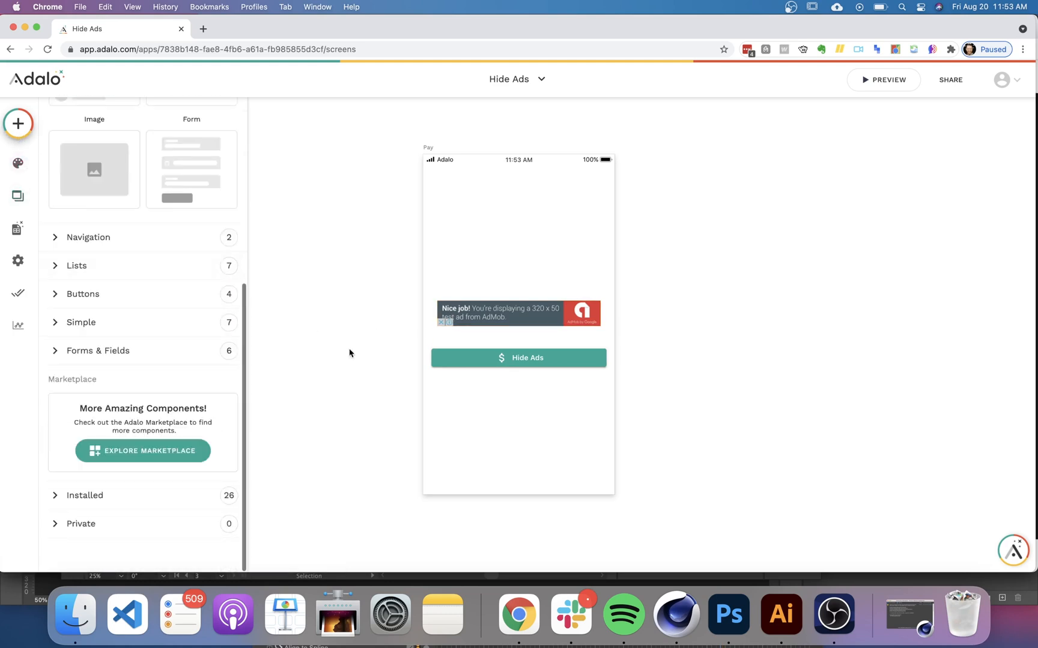
mouse_move(142, 451)
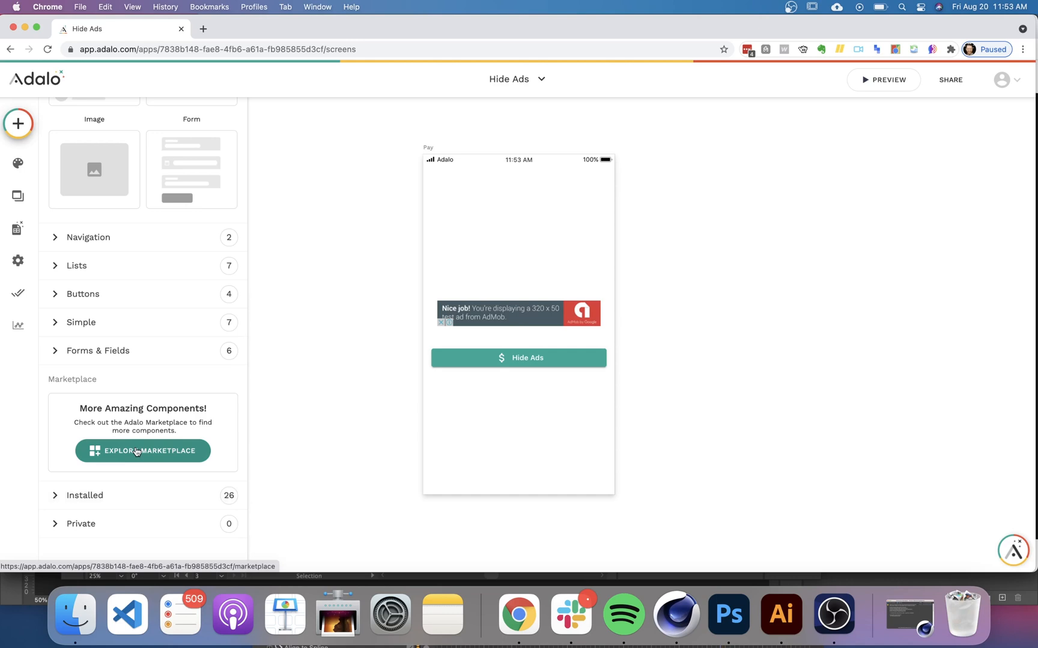
mouse_move(199, 419)
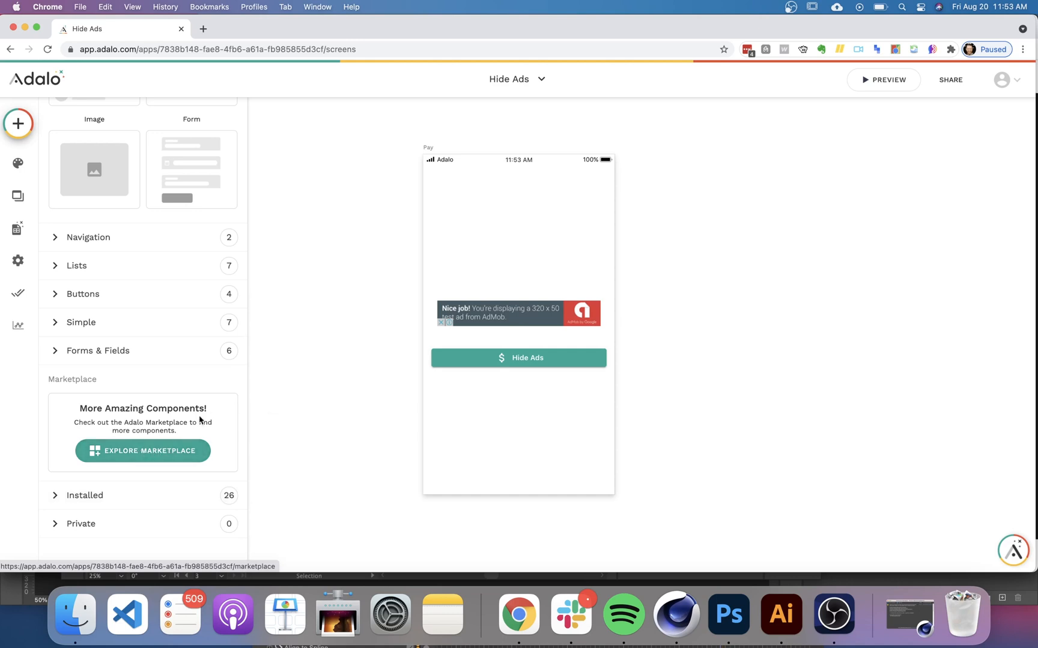
left_click(517, 358)
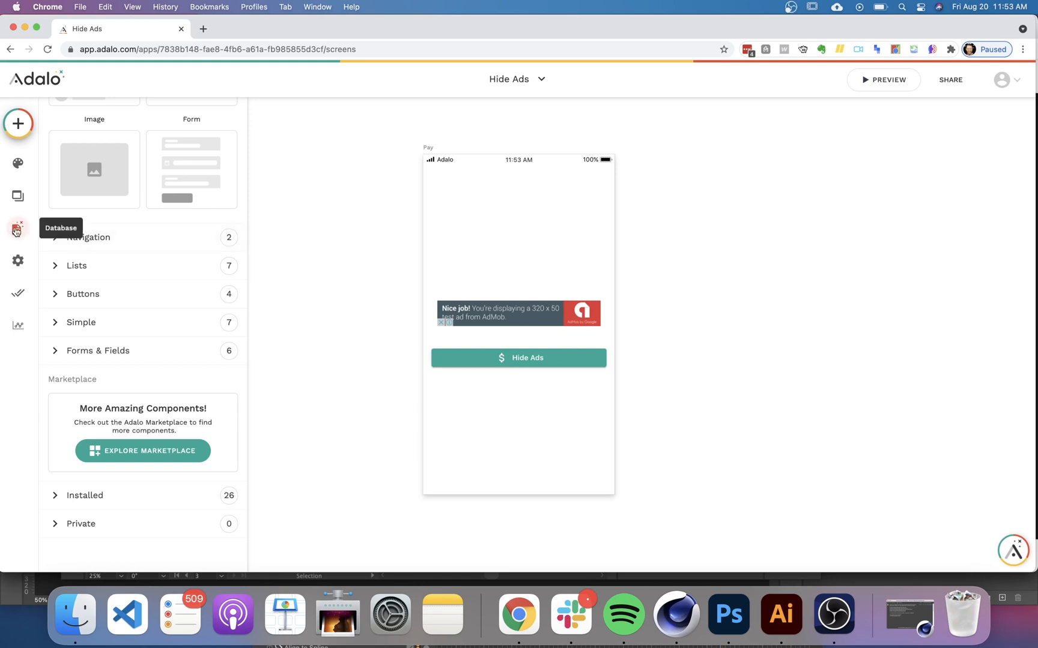
- Check that Users has a True/False No Ads property, then return to the Pay screen
left_click(18, 228)
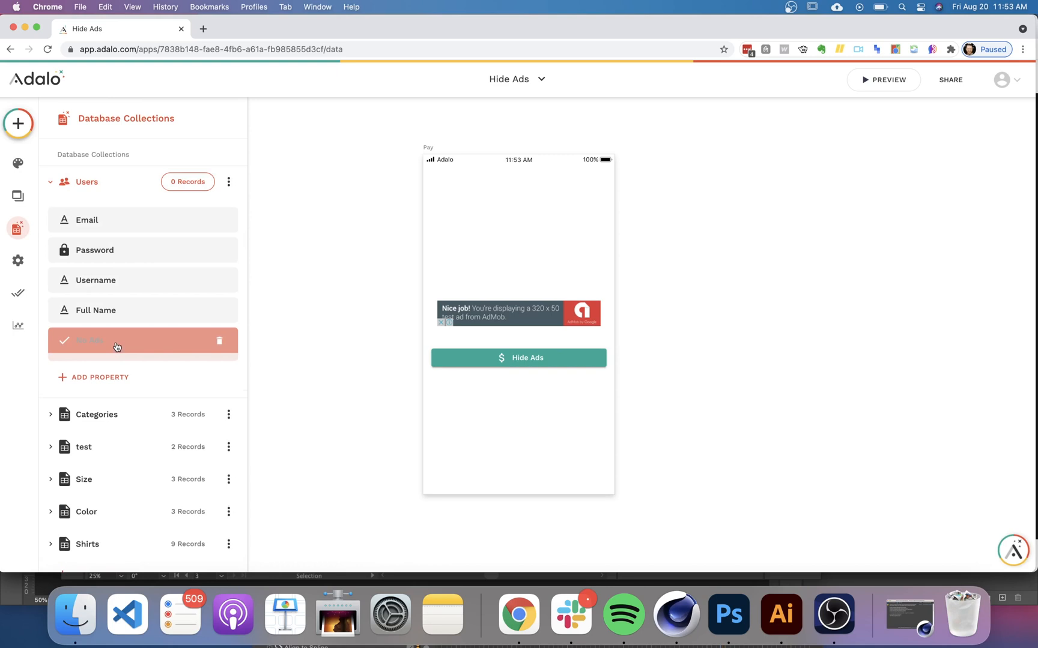
left_click(100, 340)
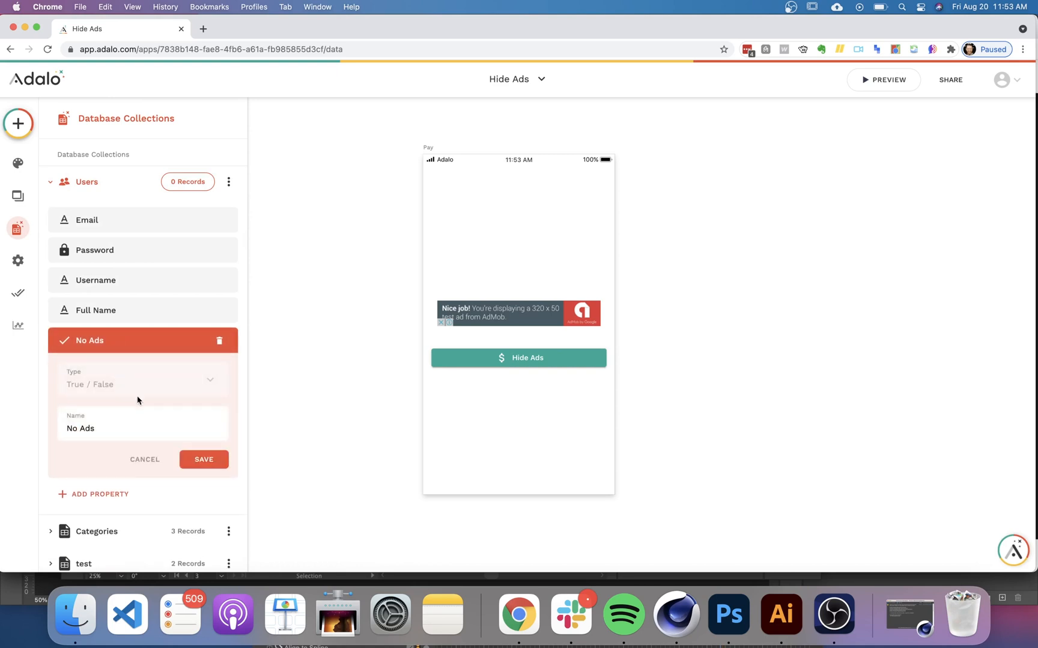
mouse_move(451, 399)
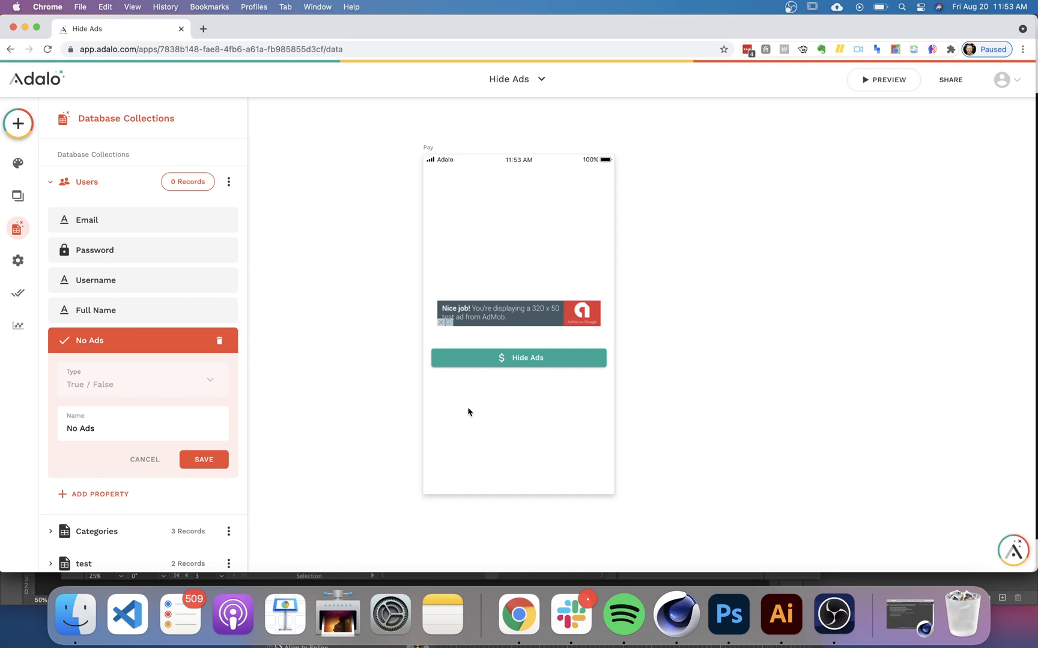
mouse_move(459, 400)
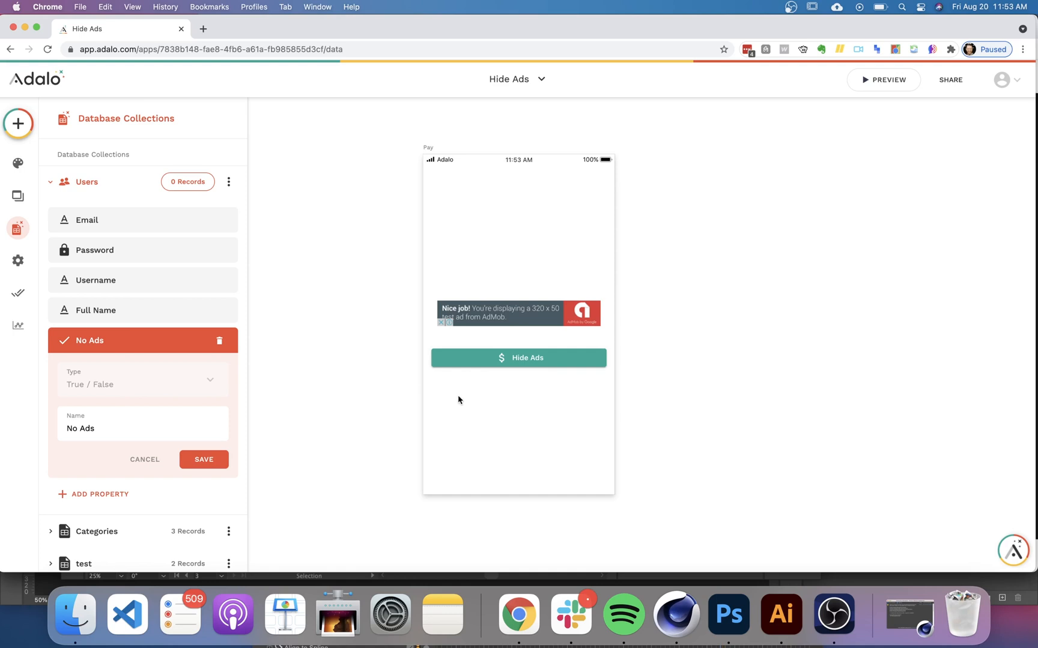
left_click(18, 228)
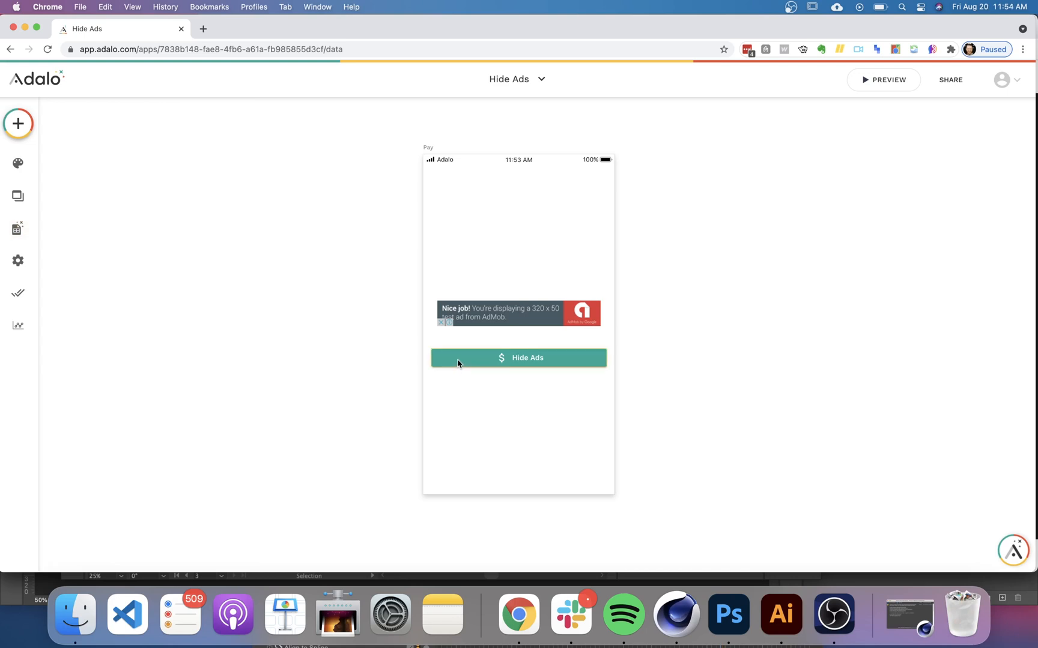
- Replace the Hide Ads purchase's success action with a new Update Logged In User action
left_click(517, 358)
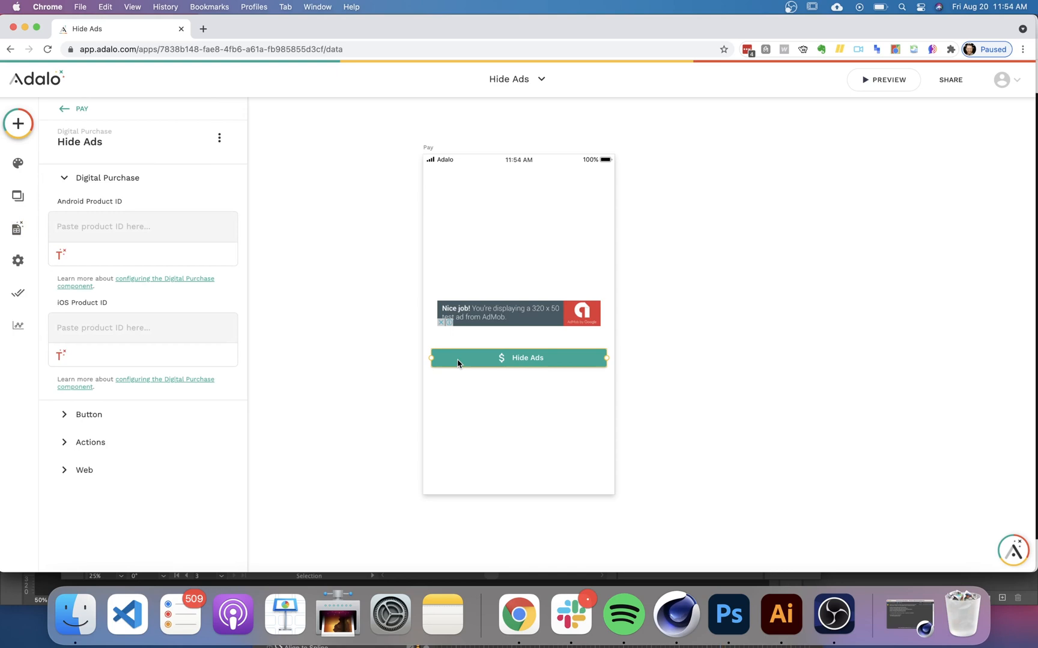
mouse_move(535, 359)
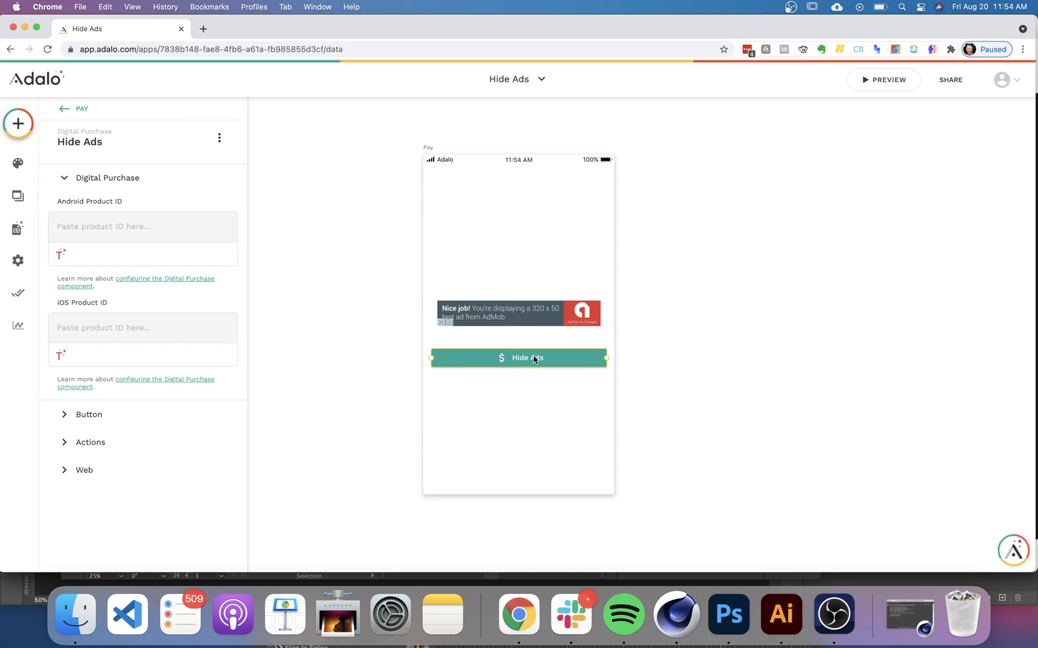
mouse_move(476, 364)
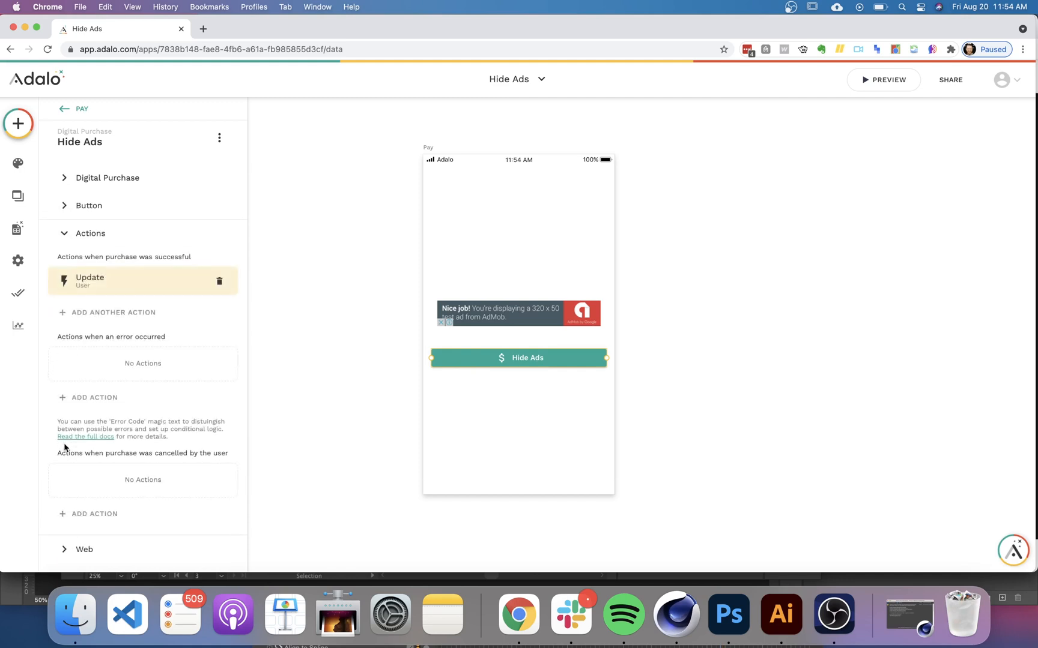
left_click(218, 281)
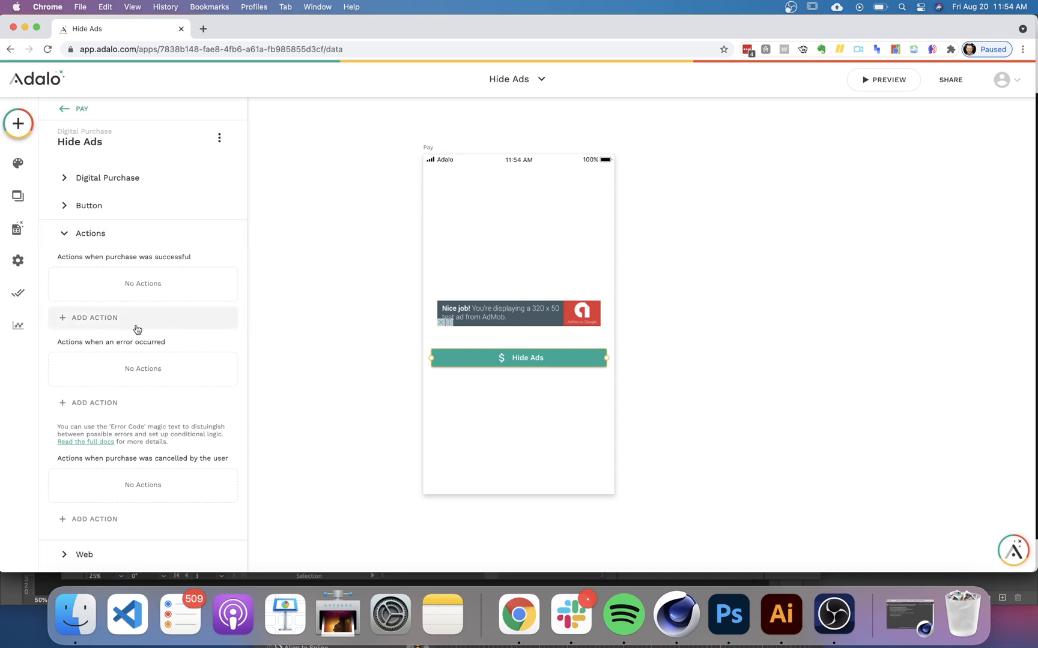
left_click(93, 317)
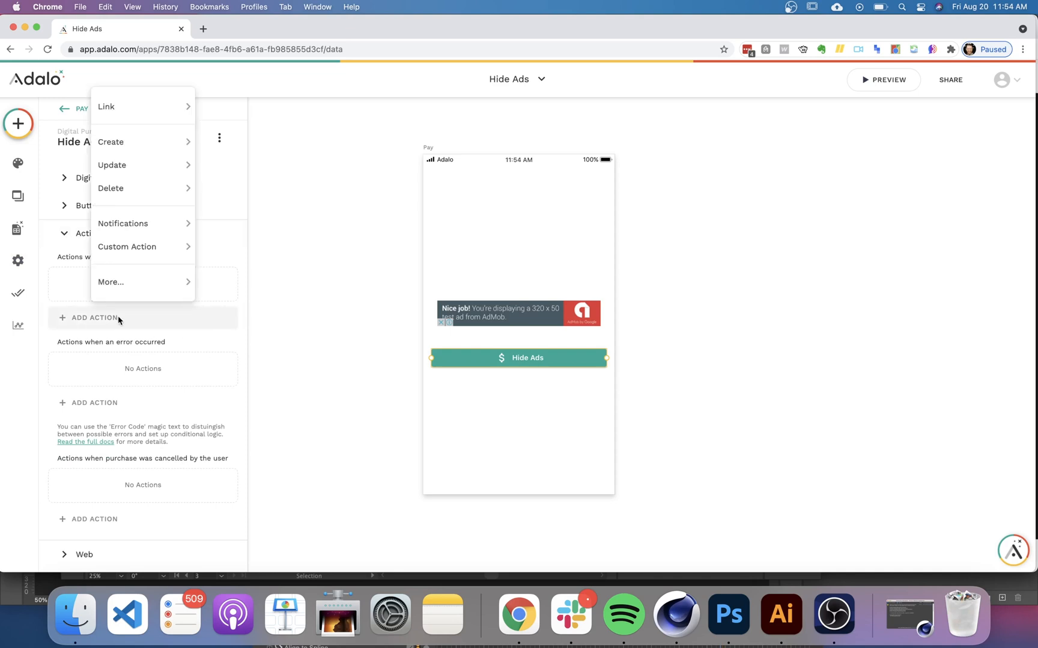
left_click(112, 164)
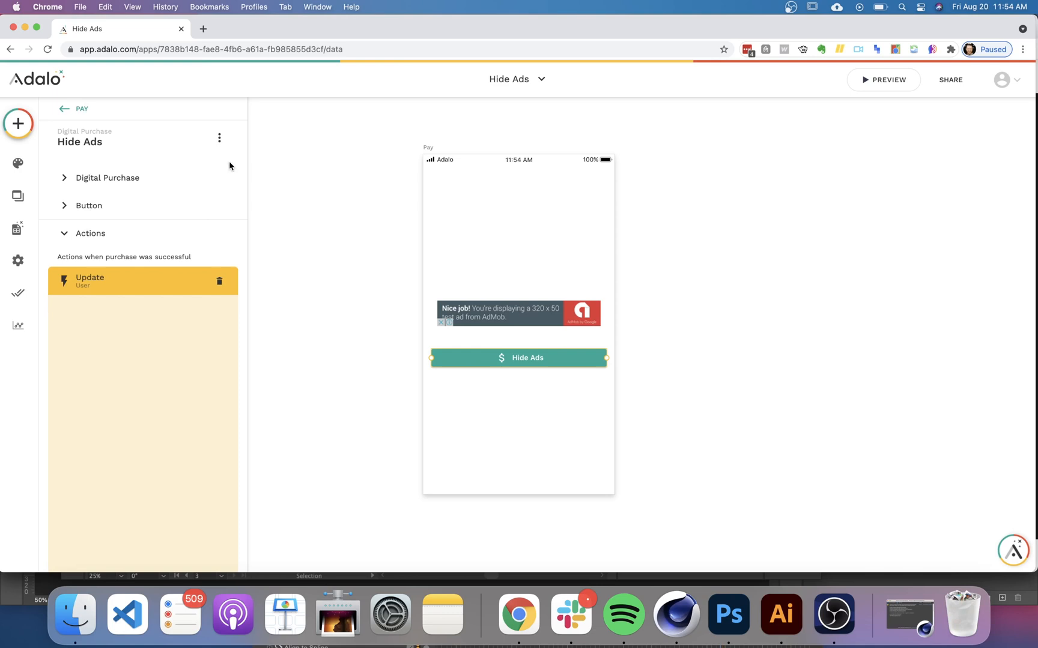
- Have that update action set the logged-in user's No Ads to True
left_click(116, 281)
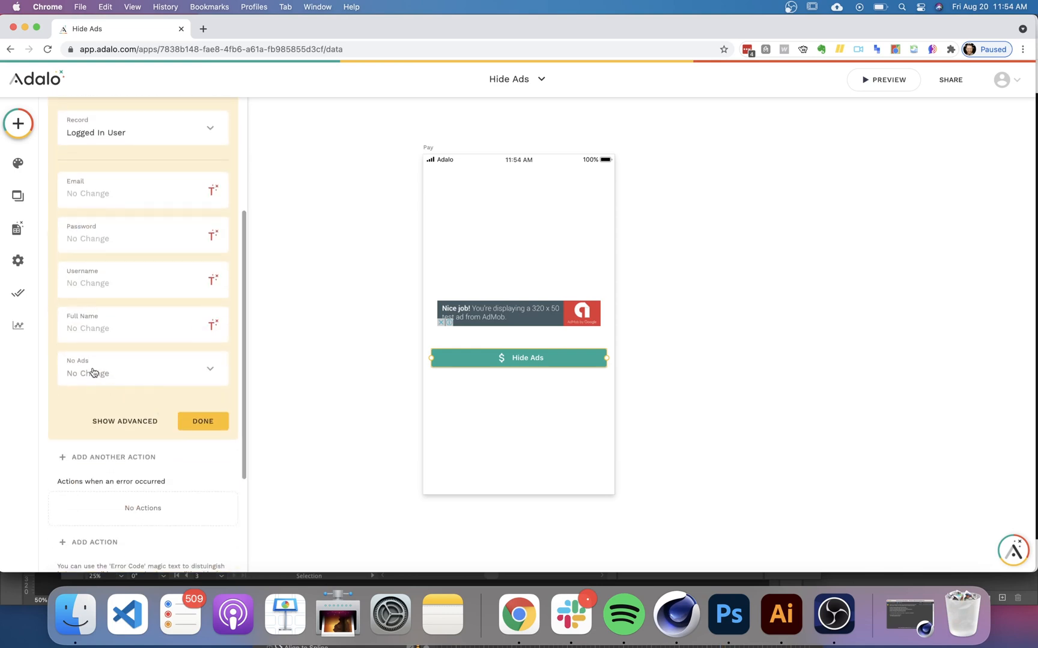
left_click(142, 368)
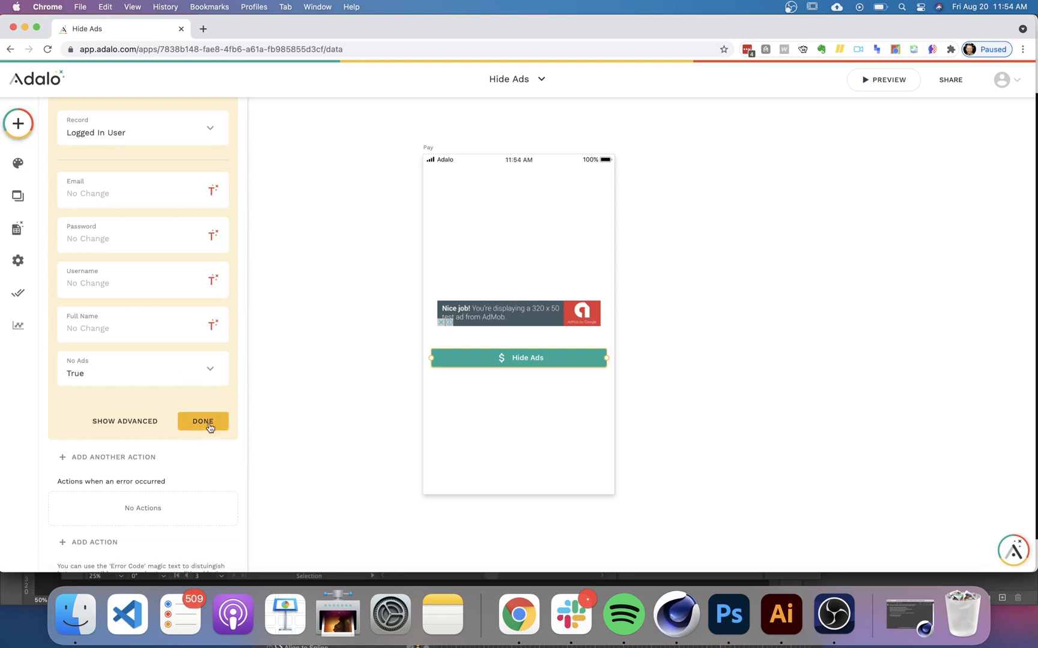
left_click(203, 422)
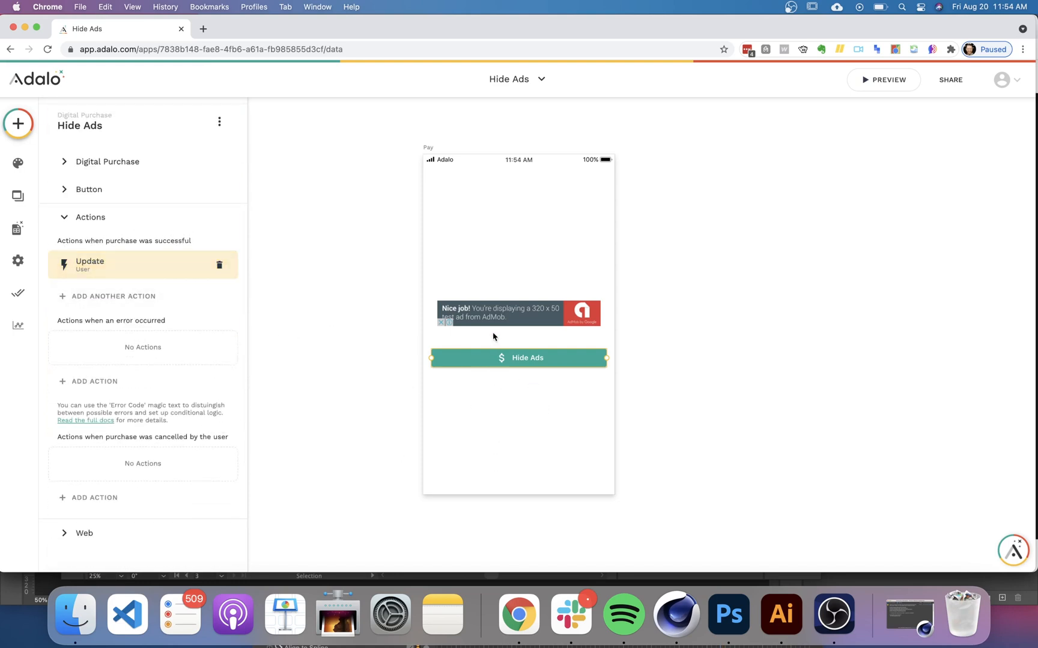
mouse_move(497, 315)
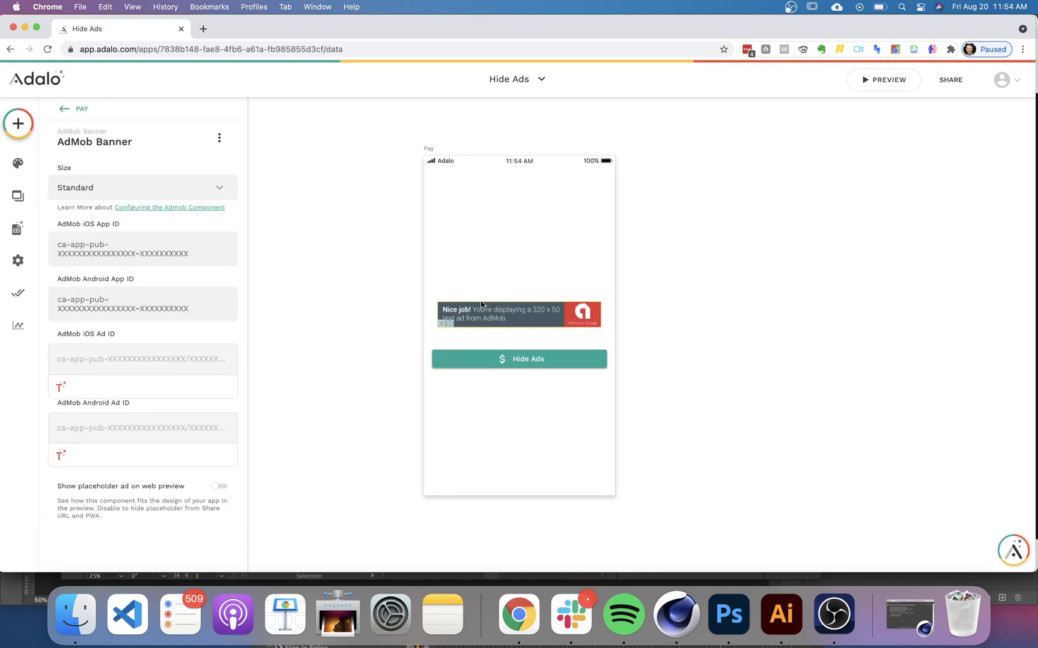
- Set the AdMob Banner to Sometimes Visible when Logged In User's No Ads is false
left_click(219, 139)
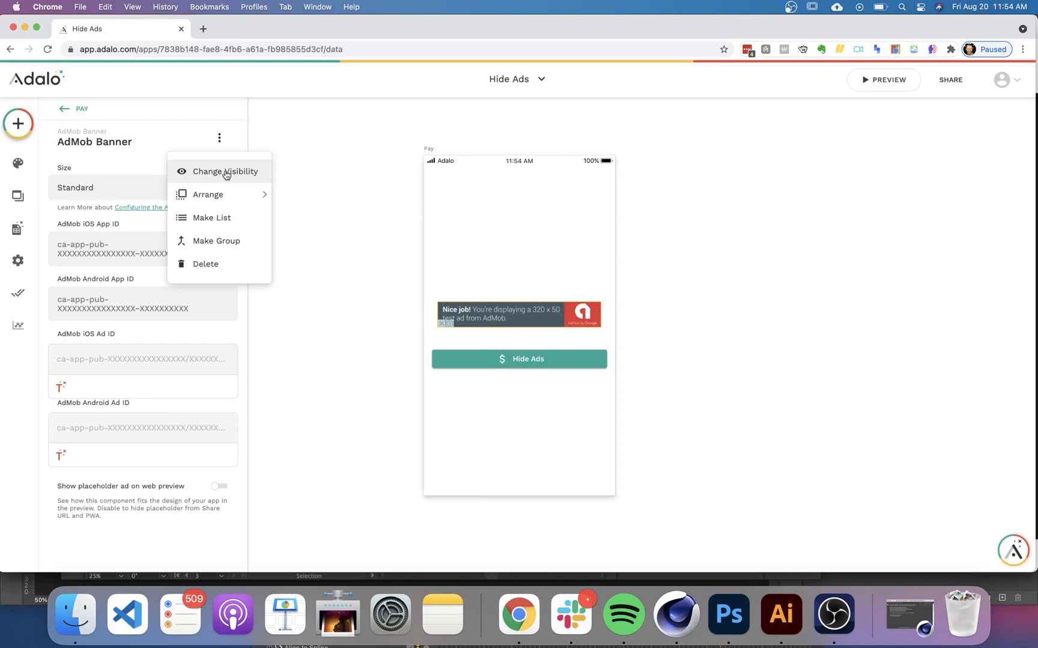
left_click(224, 172)
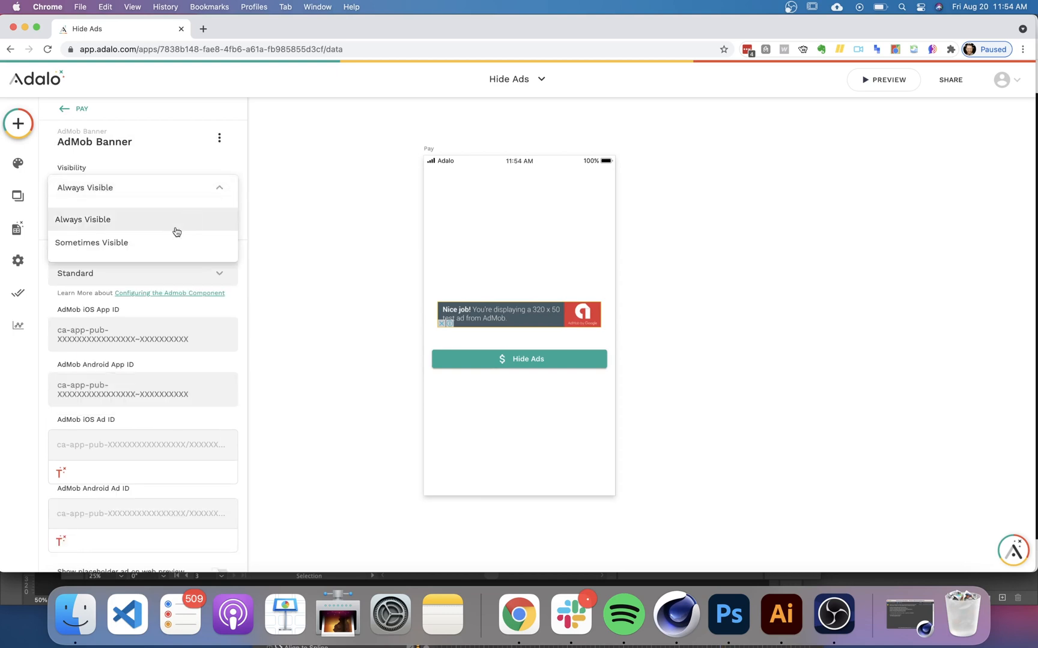
left_click(91, 242)
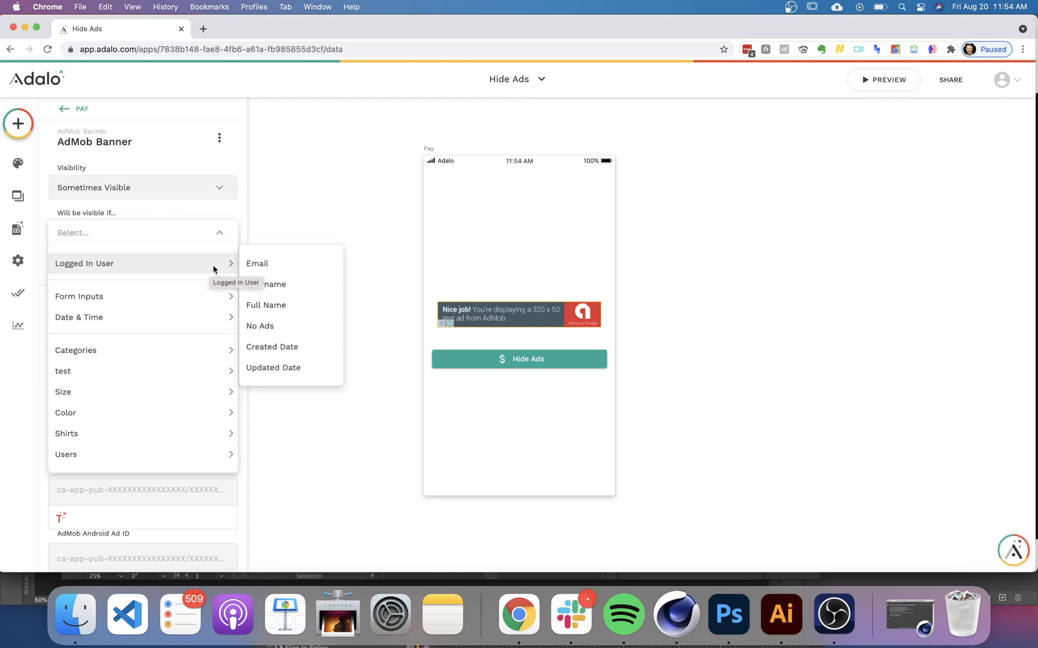
left_click(259, 326)
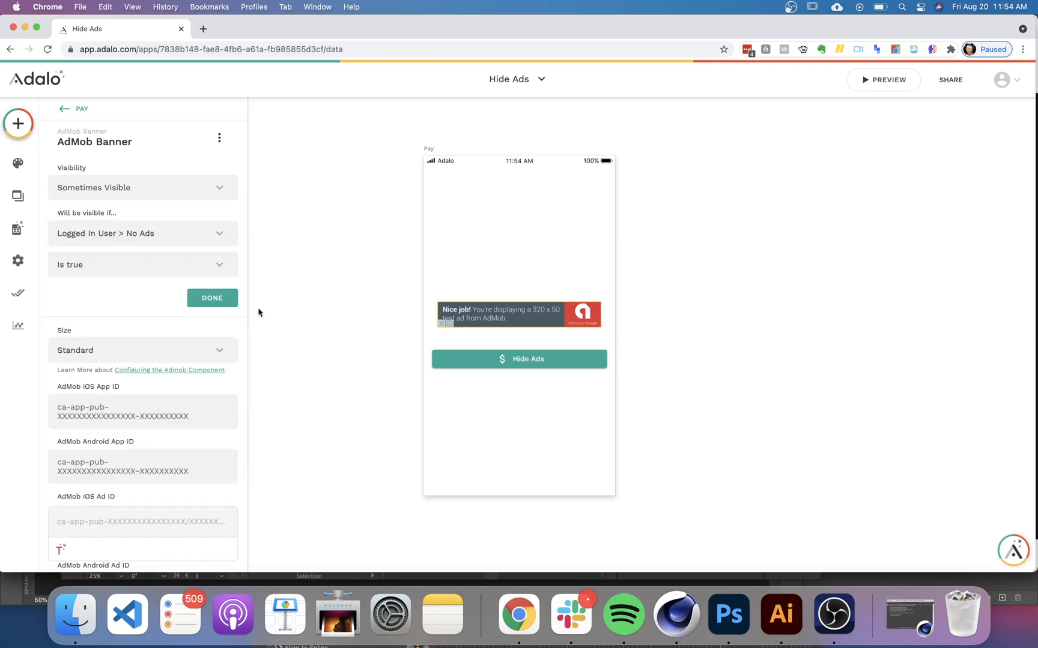
left_click(142, 264)
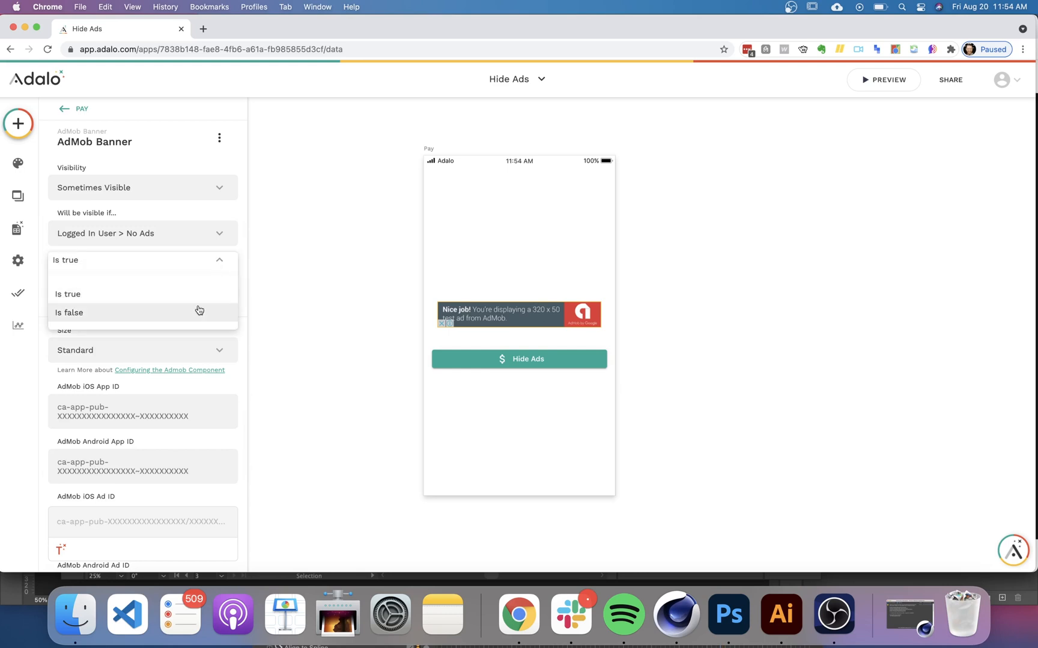
left_click(67, 294)
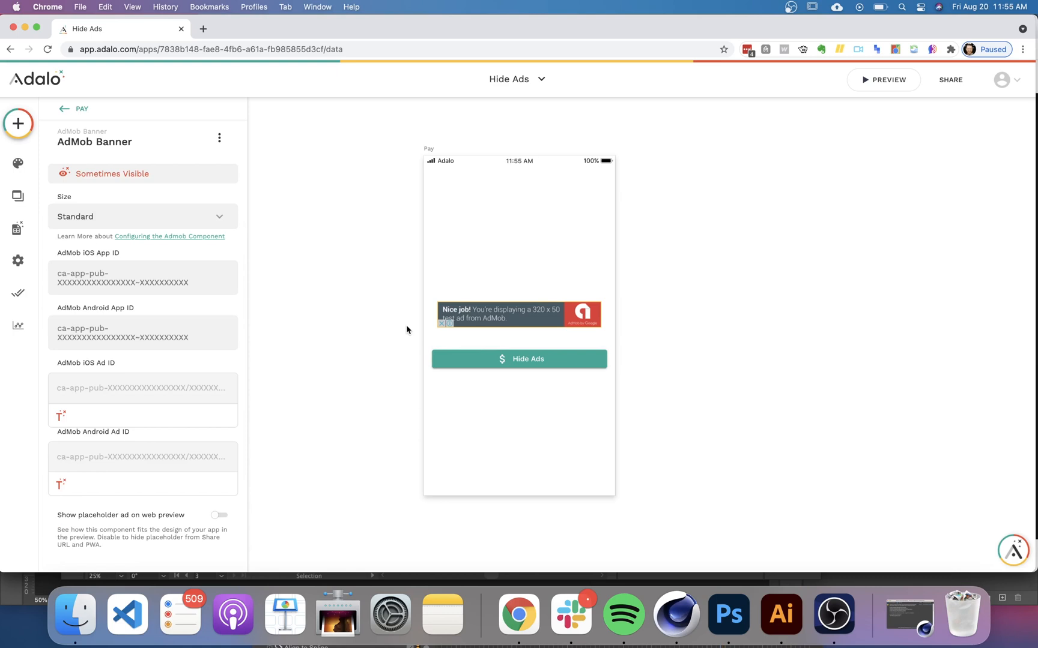
mouse_move(480, 304)
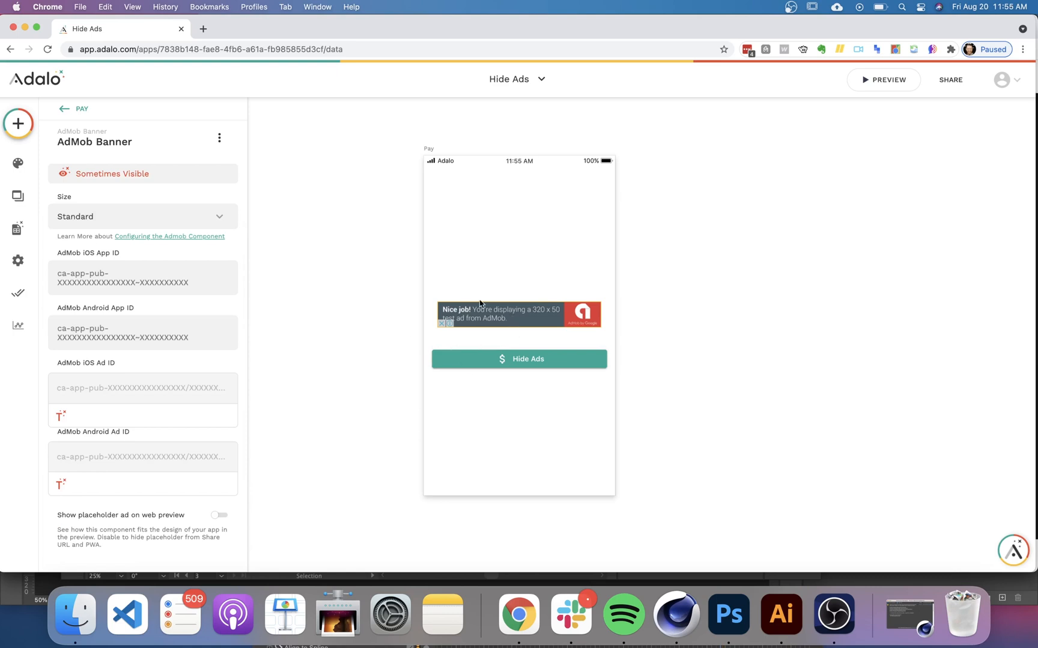
mouse_move(264, 286)
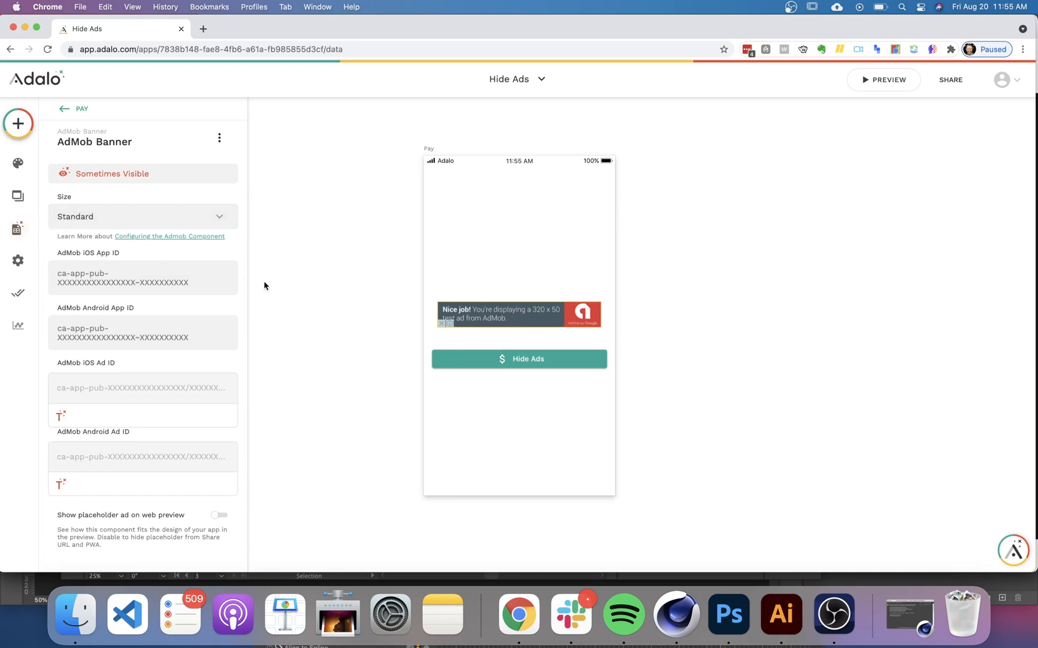
mouse_move(490, 315)
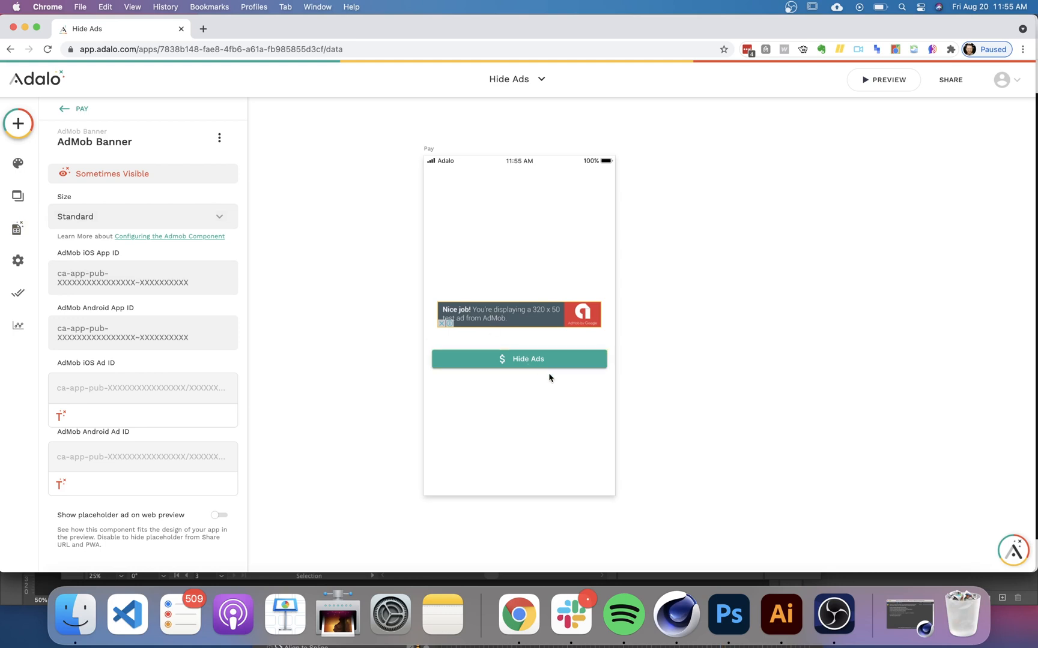
mouse_move(583, 387)
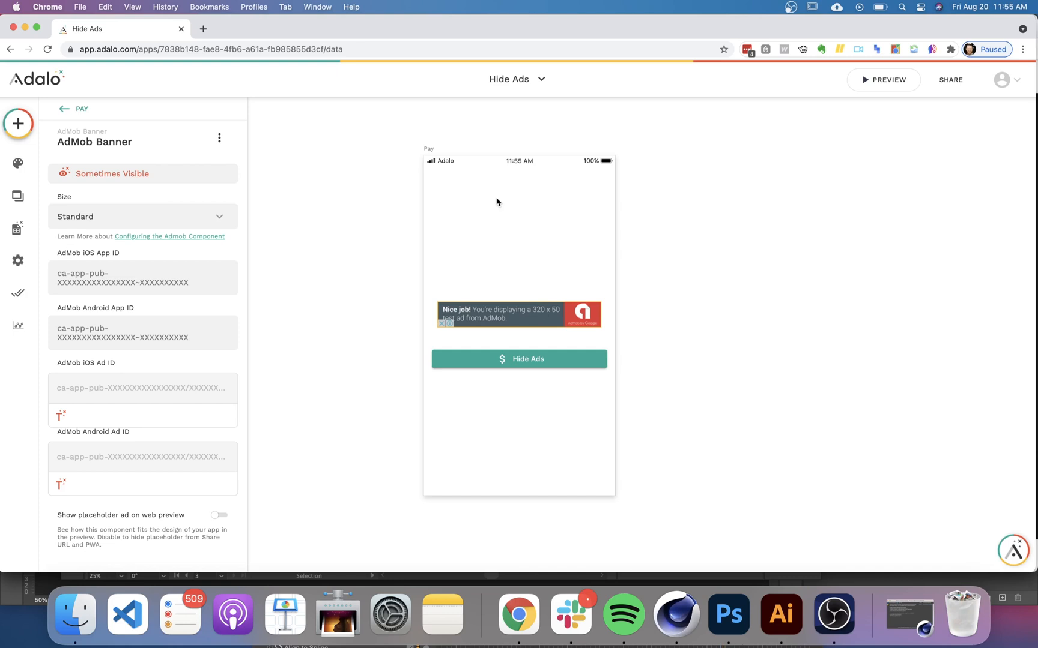
mouse_move(457, 157)
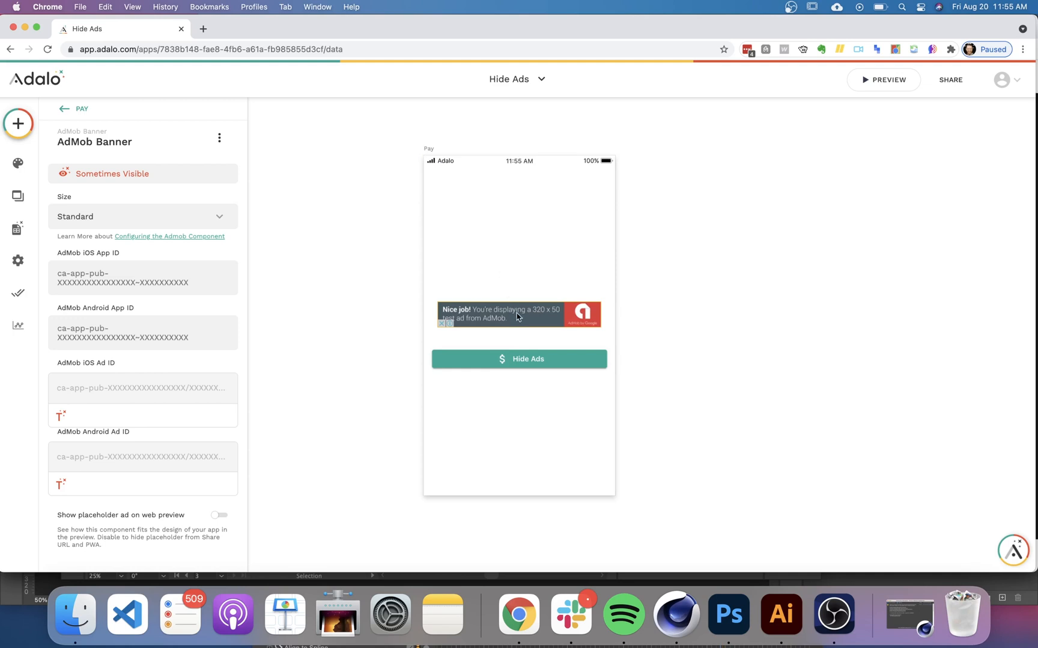
mouse_move(540, 330)
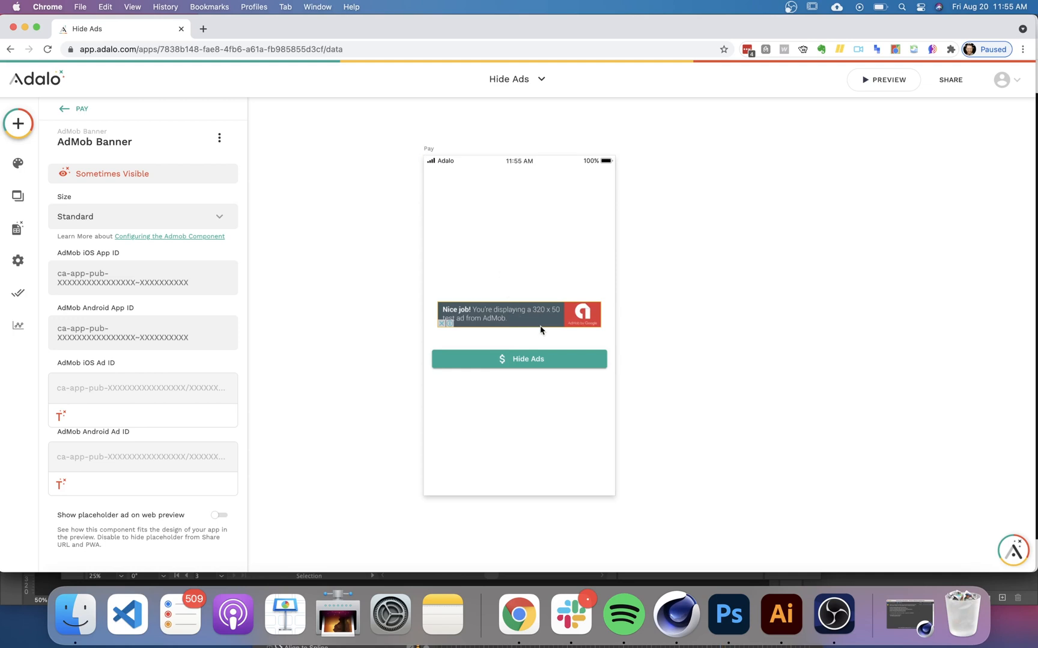
mouse_move(559, 323)
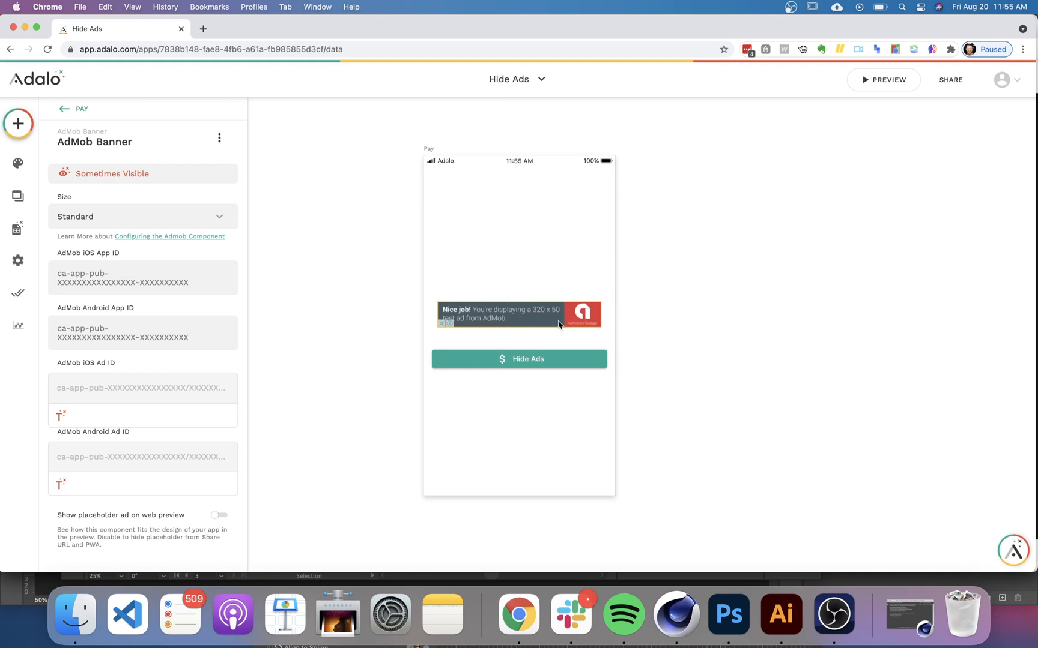
mouse_move(546, 322)
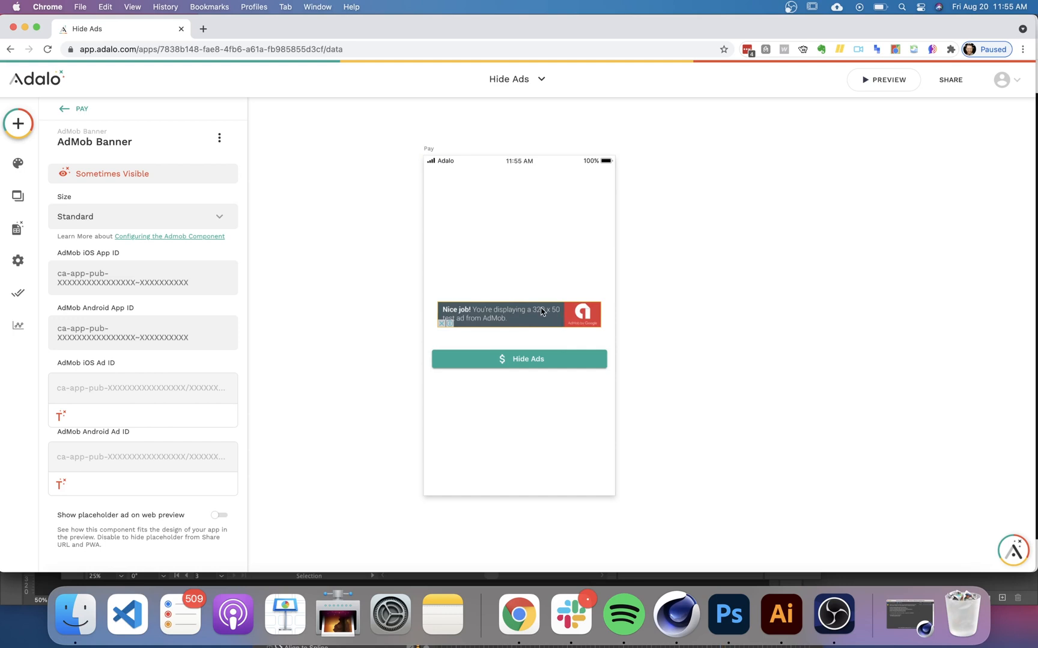
mouse_move(538, 344)
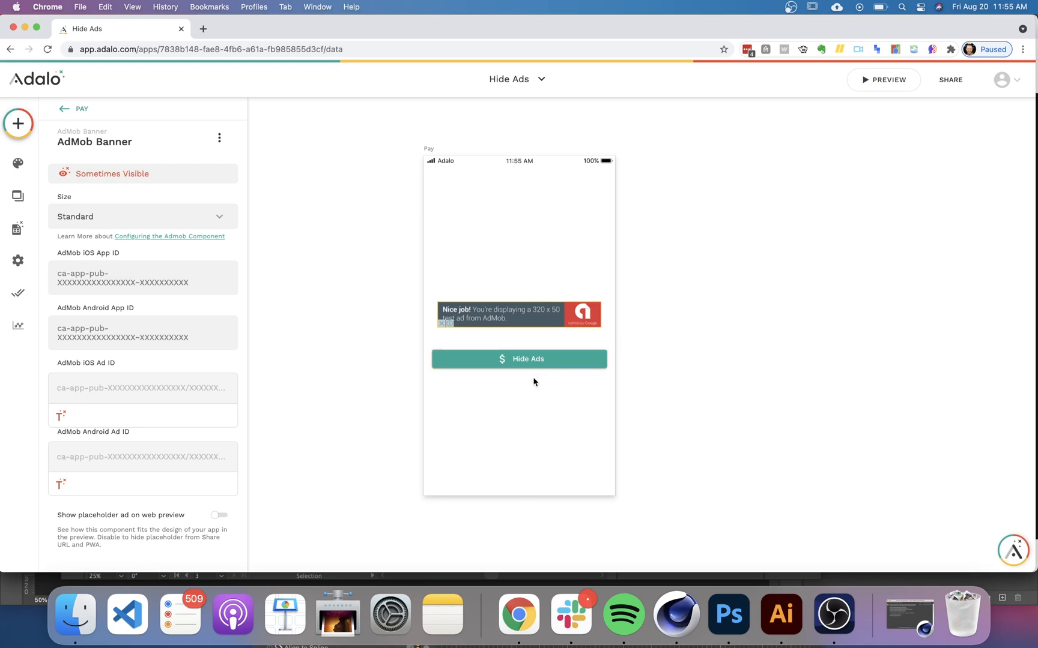
mouse_move(524, 405)
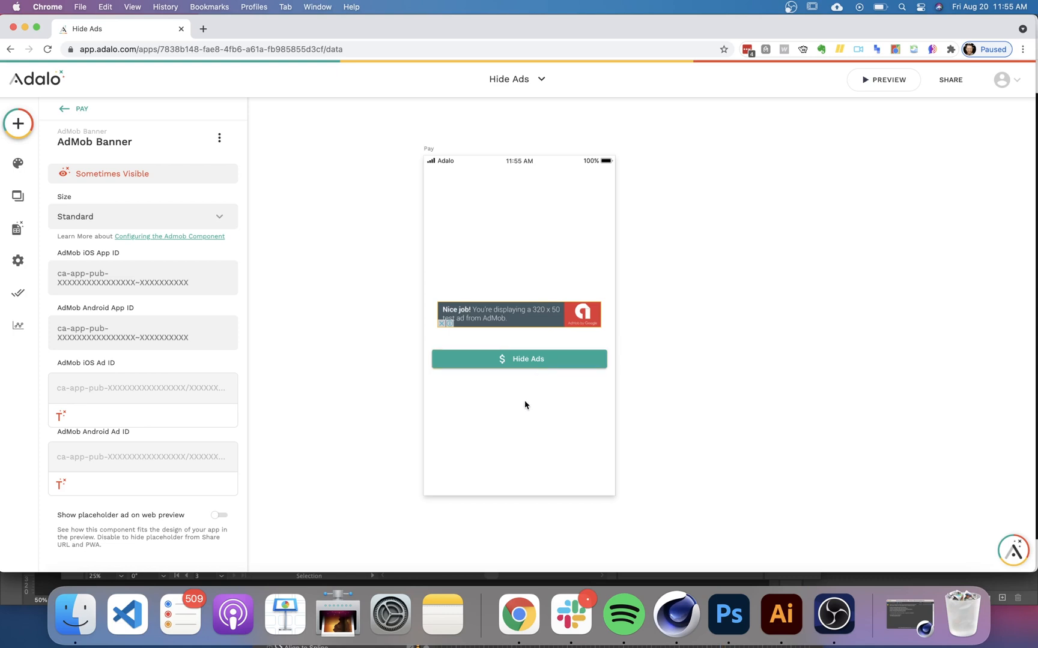